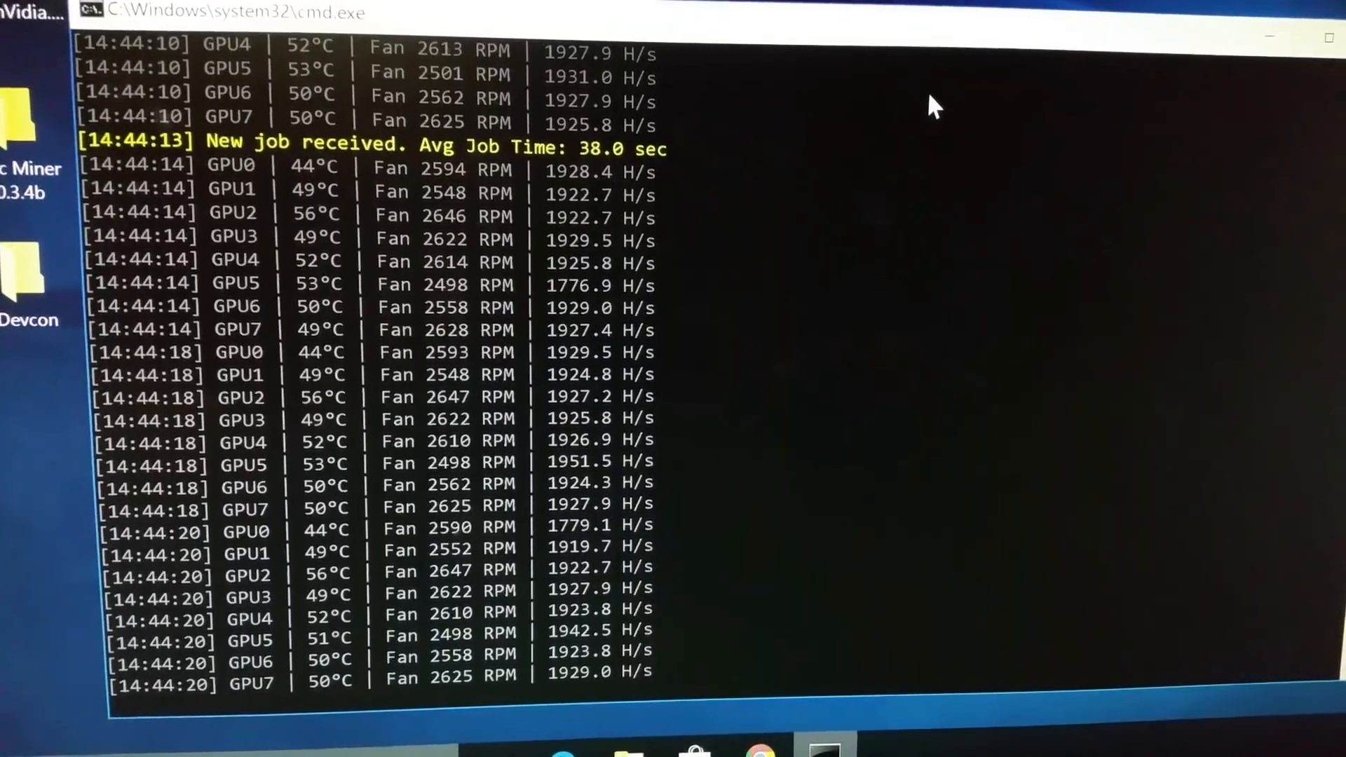
scroll("down", 3)
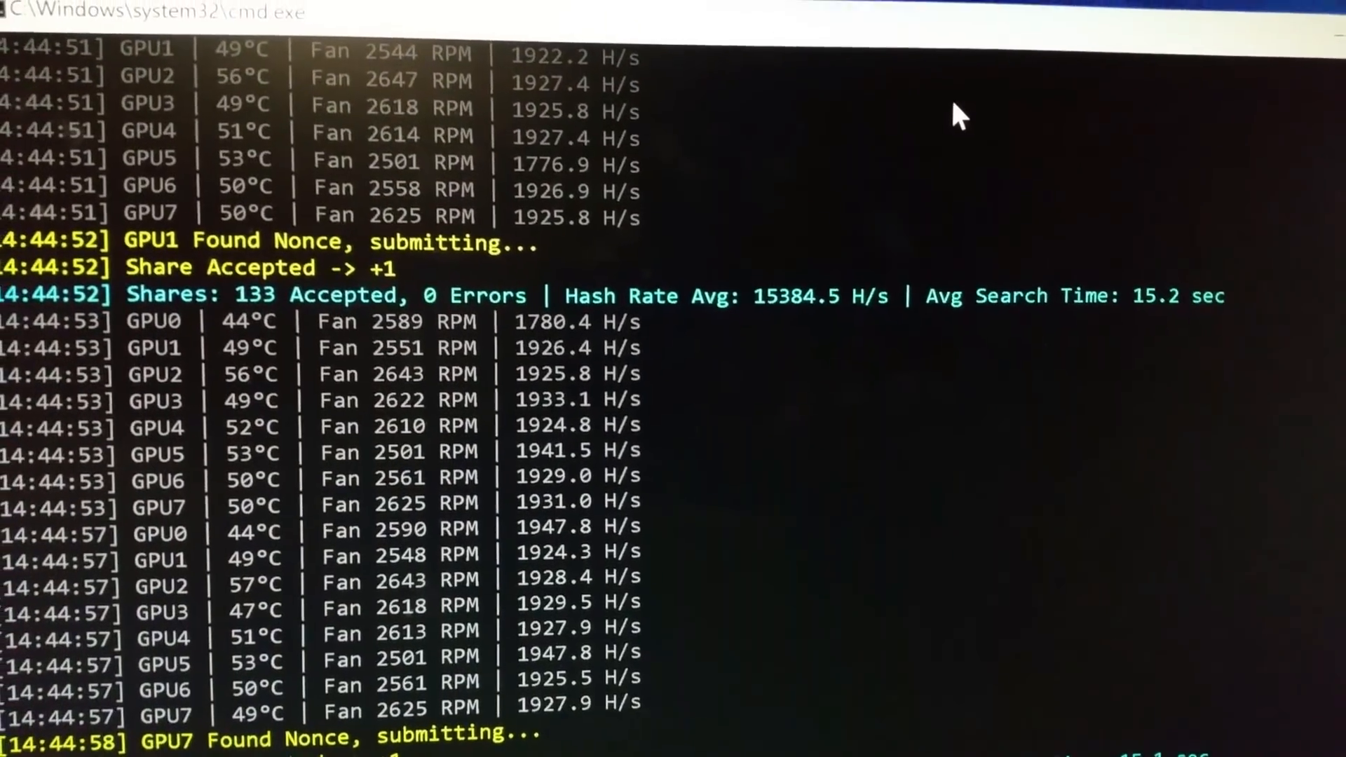
scroll("down", 3)
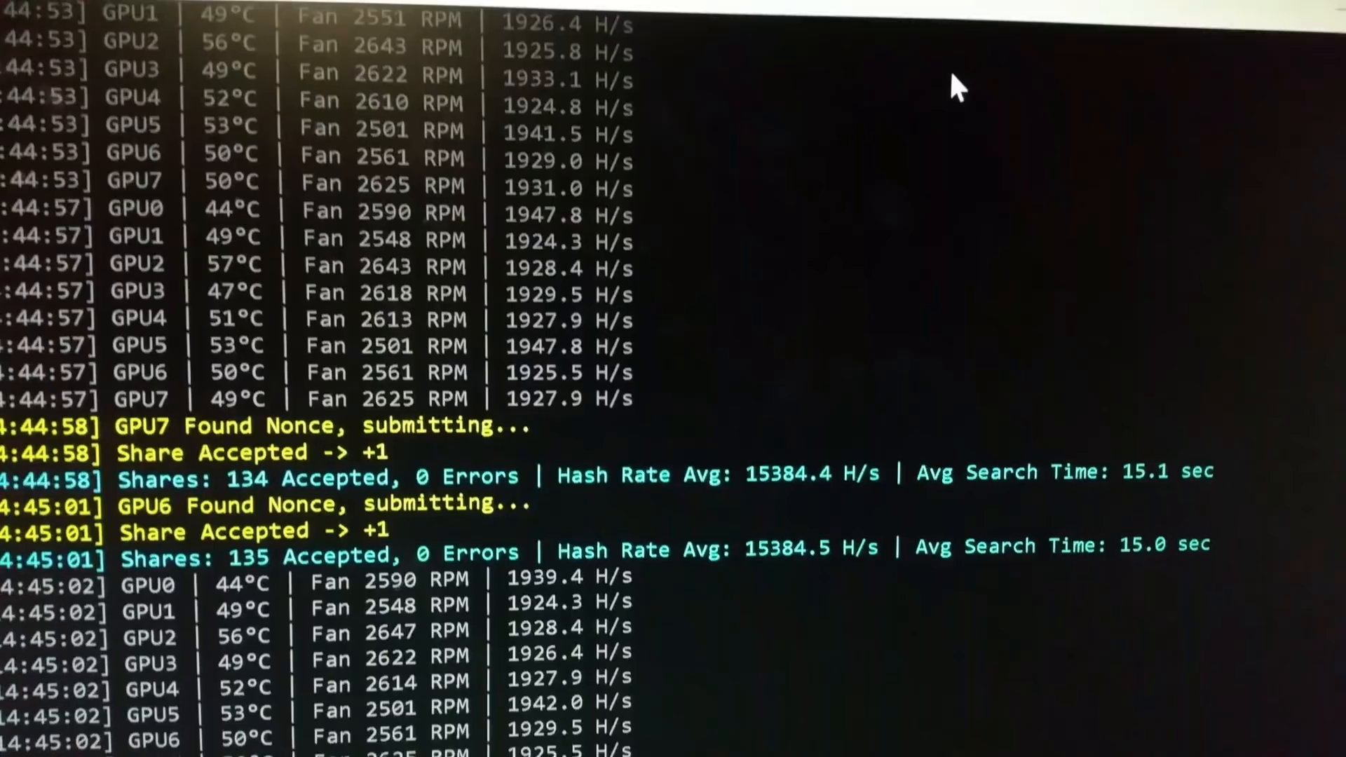
scroll("down", 3)
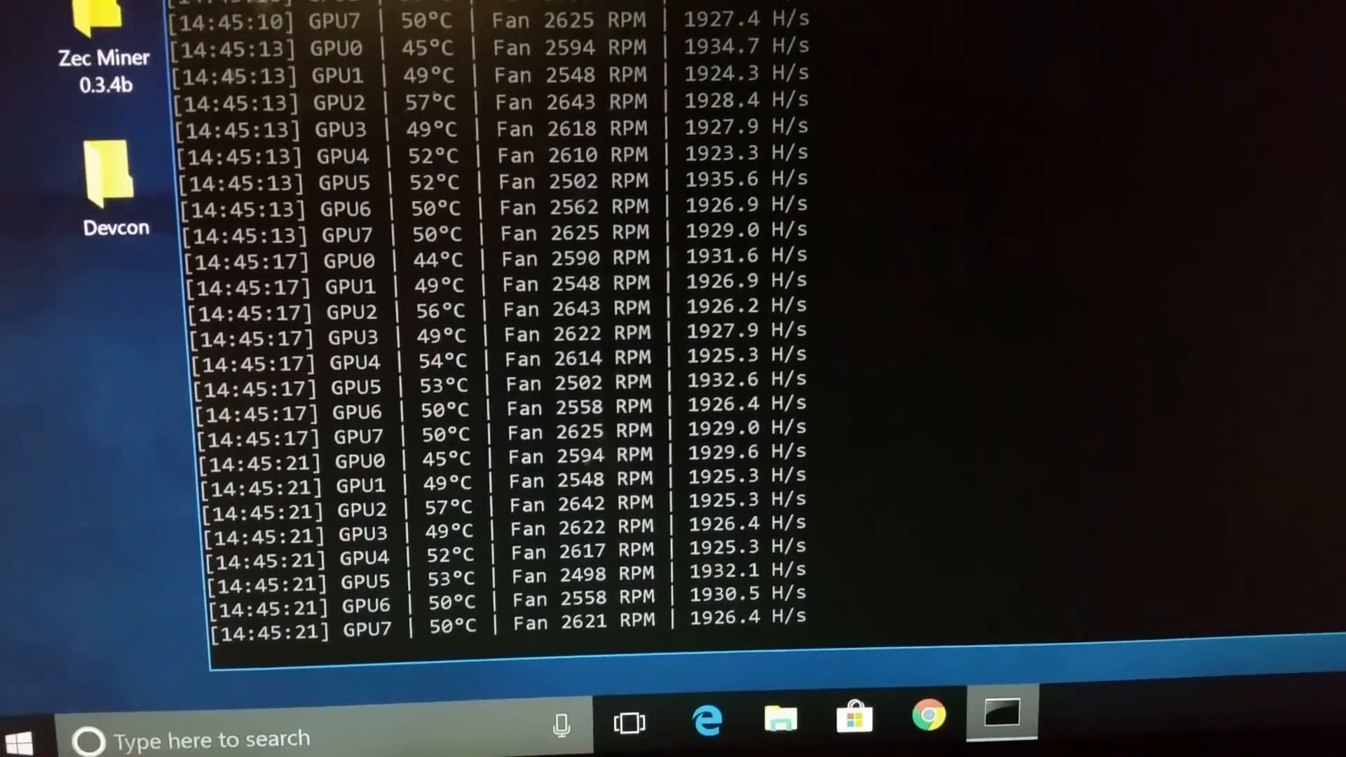
scroll("down", 3)
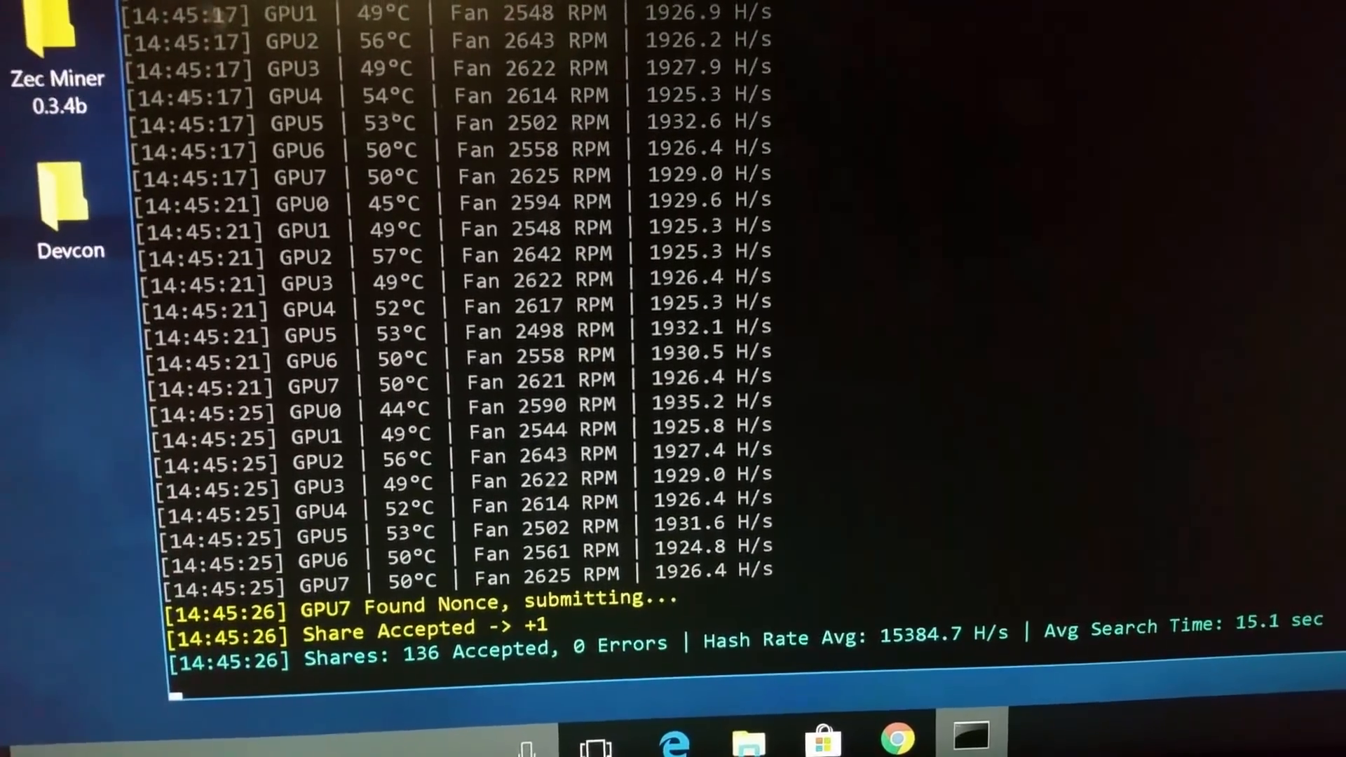